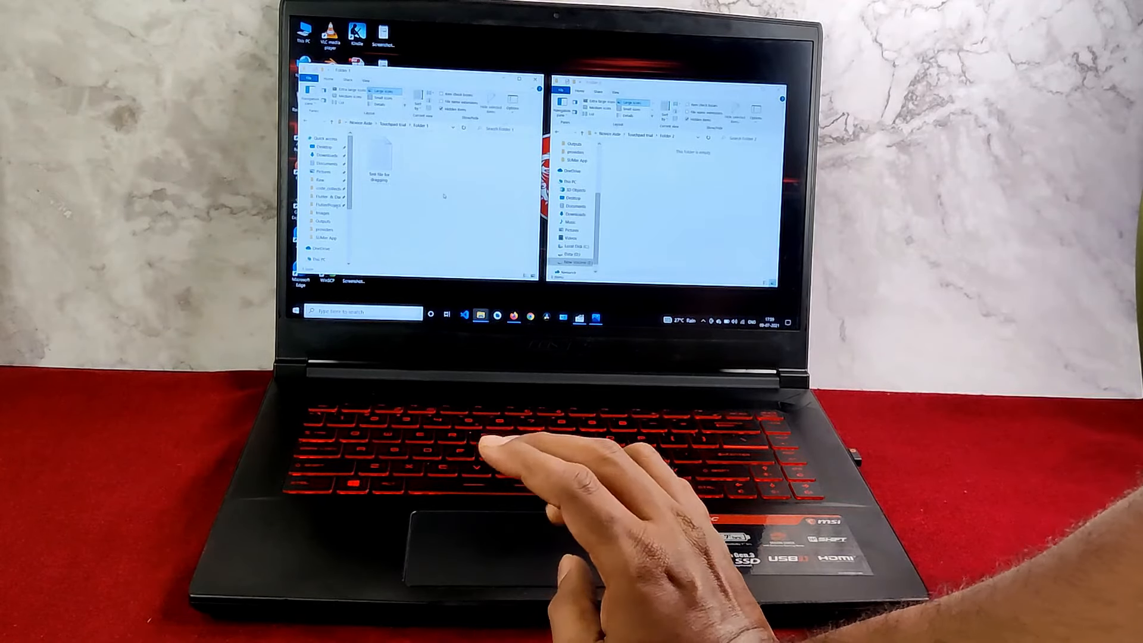
- Scroll the Novice Aide homepage down past the recent posts to the Central Hub footer, then back up
right_click(443, 196)
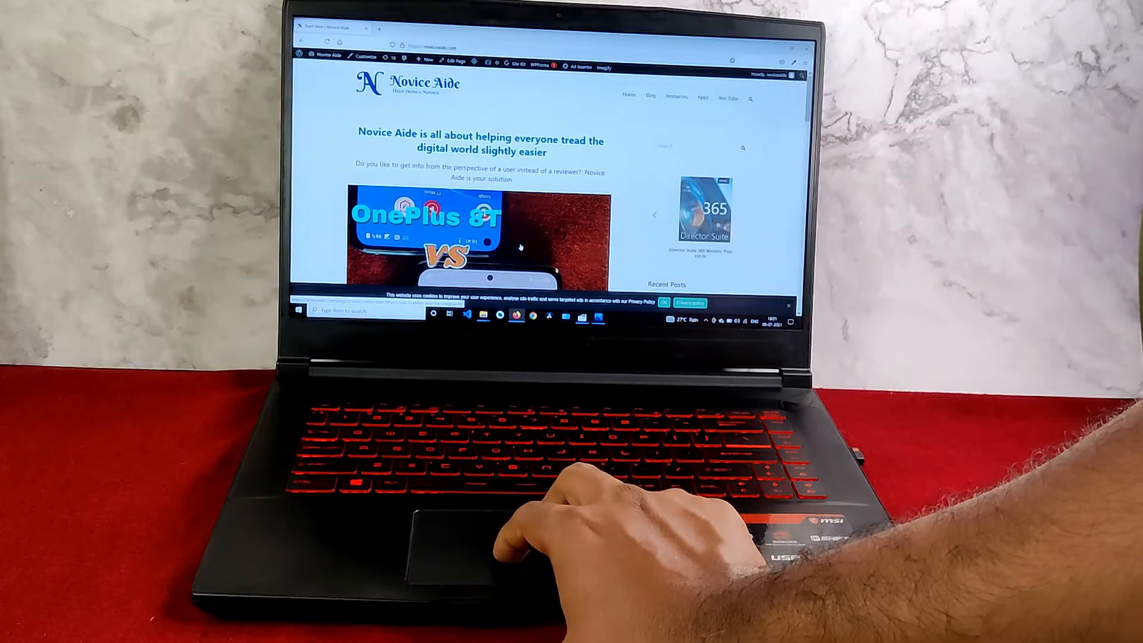
scroll("down", 3)
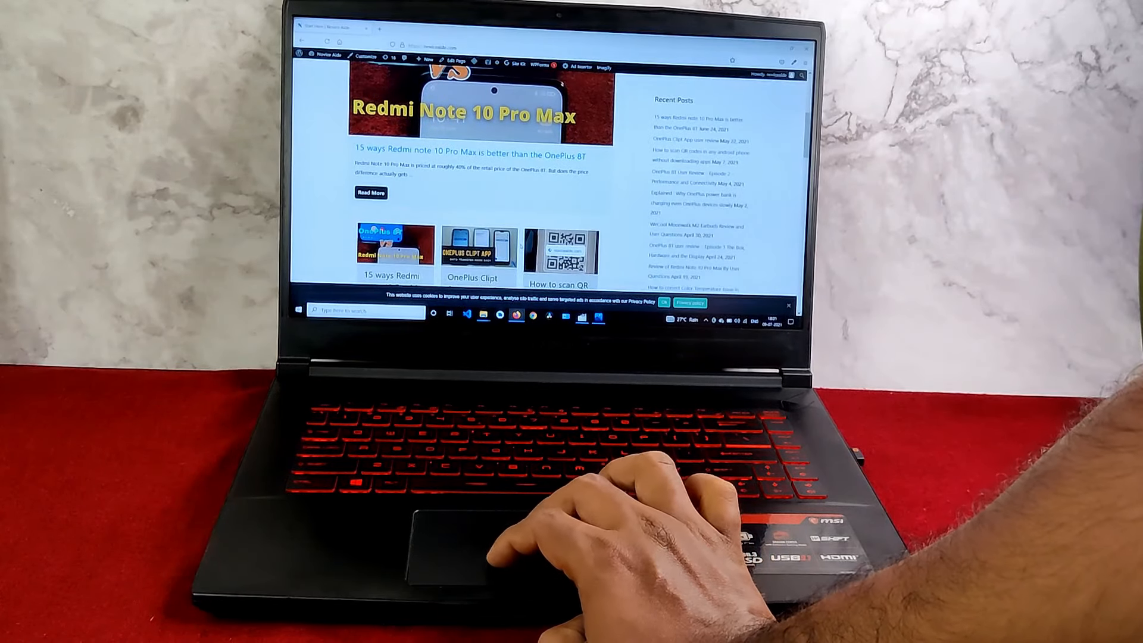
scroll("down", 3)
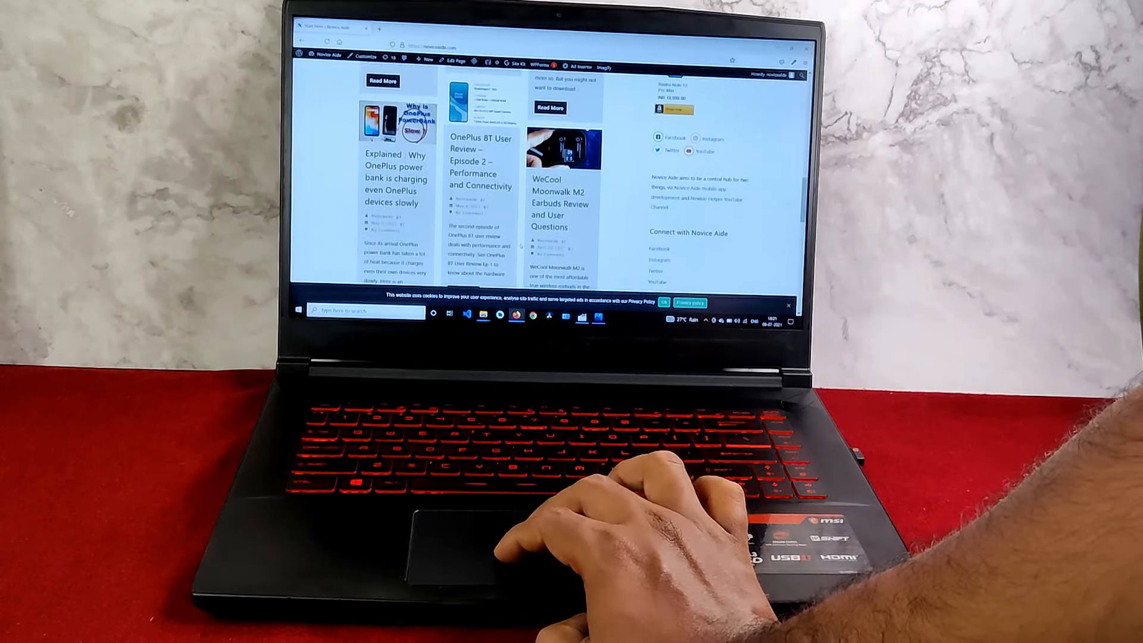
scroll("down", 3)
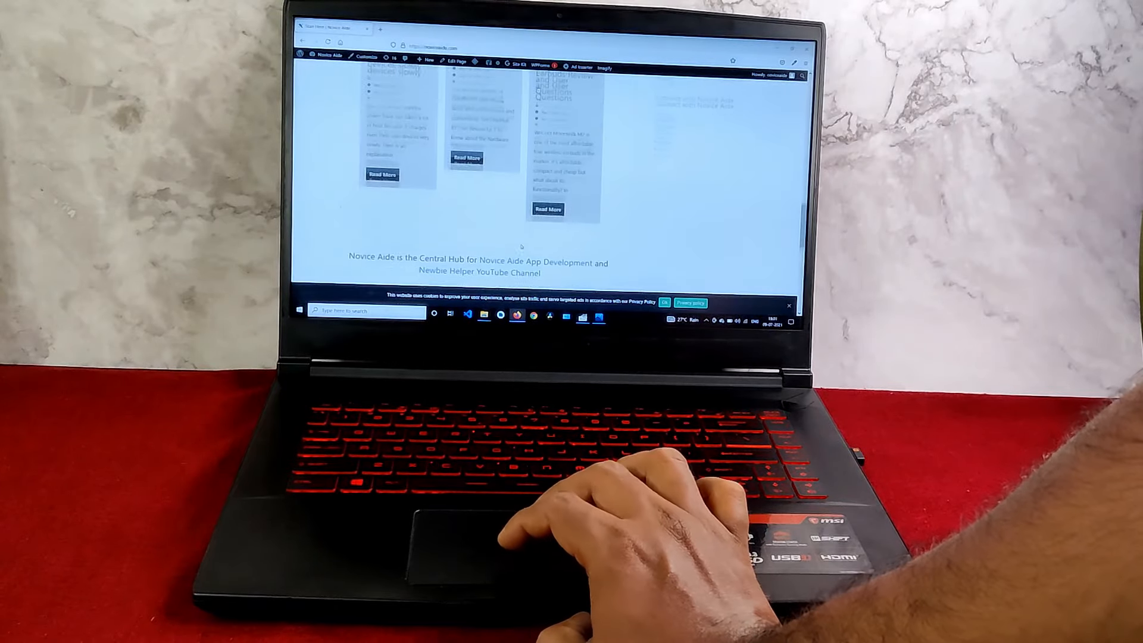
scroll("up", 3)
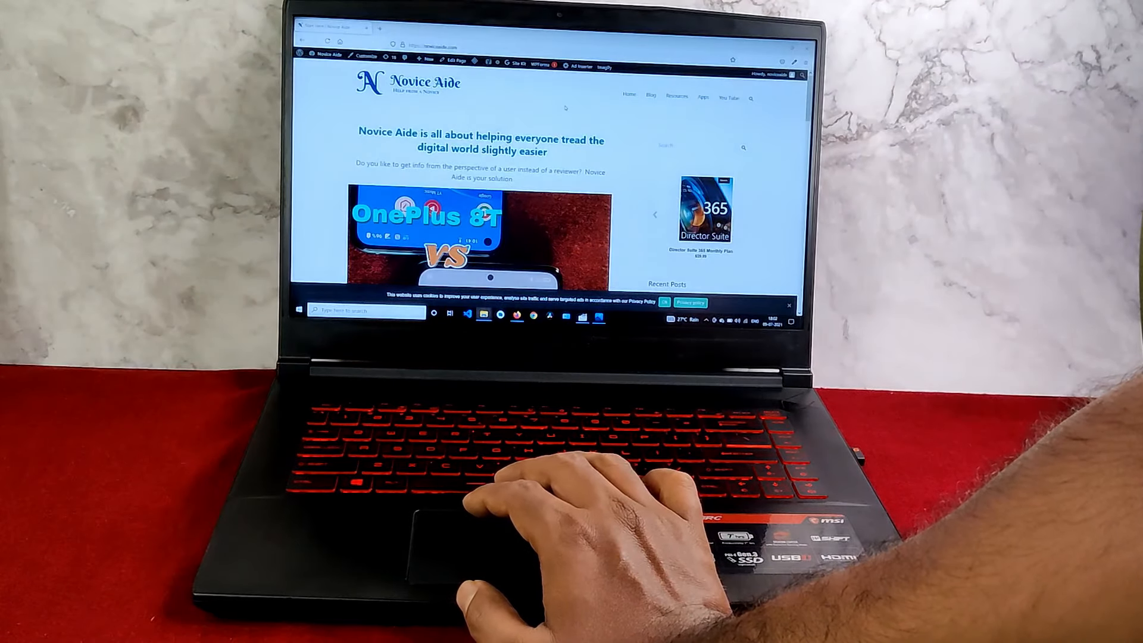
mouse_move(510, 495)
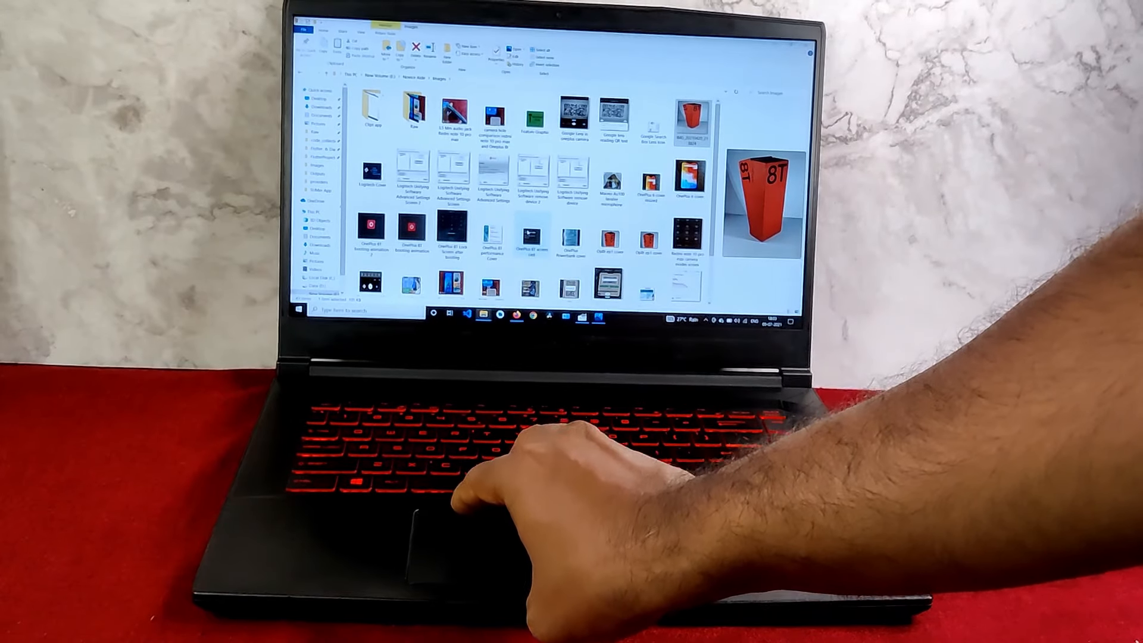
- Bring up the Windows Search panel over File Explorer showing top apps and recent activity
left_click(343, 310)
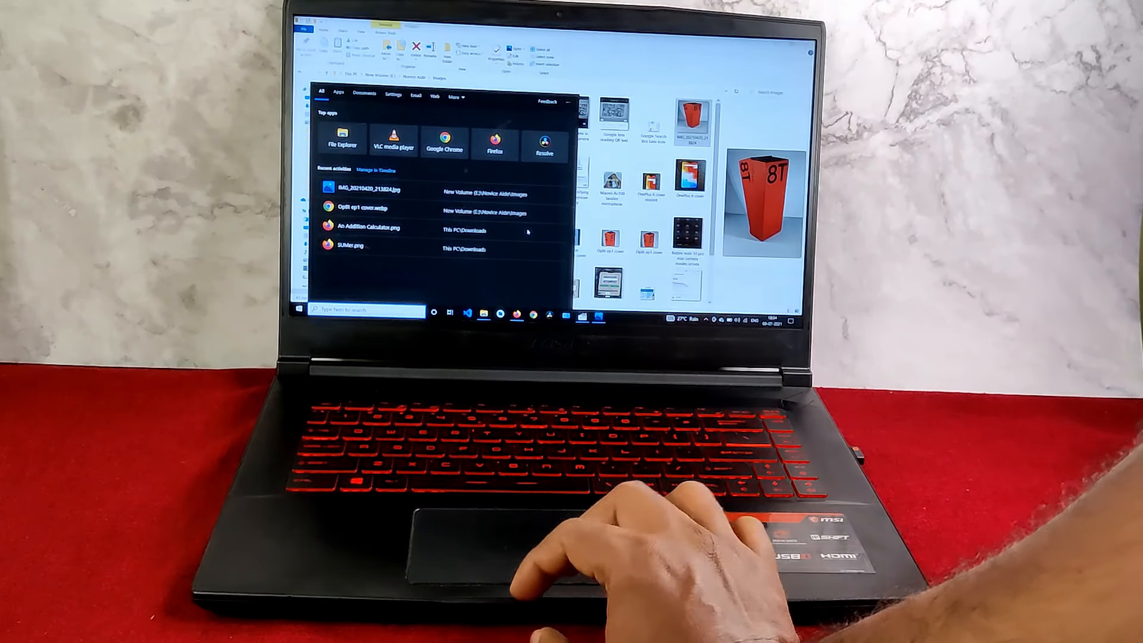